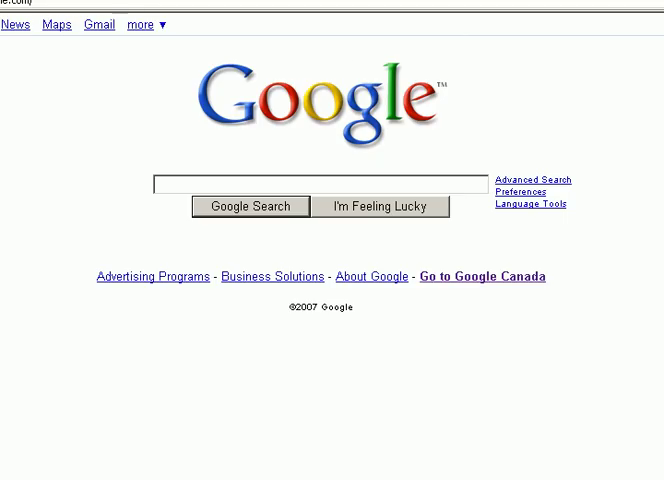
click(316, 184)
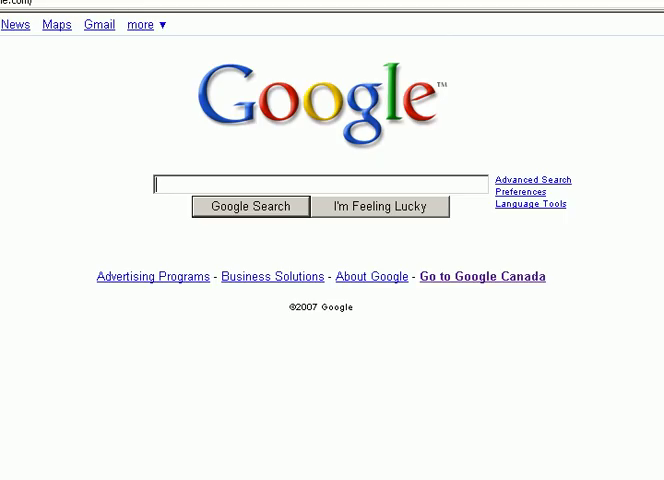
text(614)
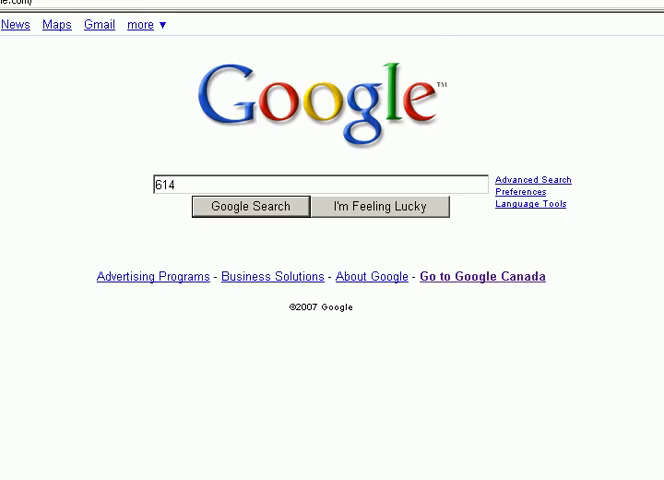
text(5)
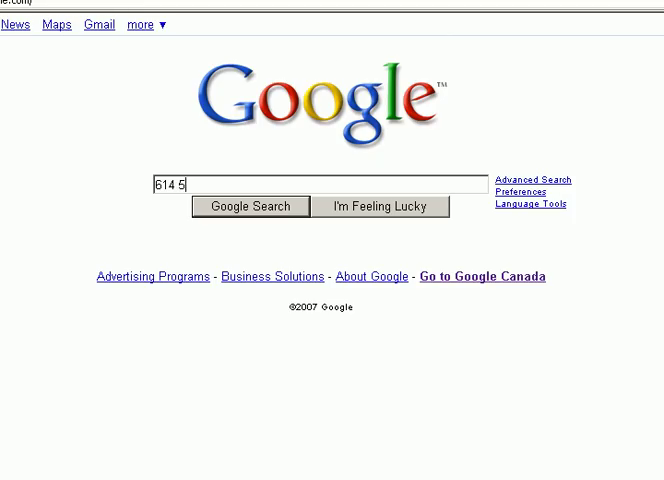
text(29 1928)
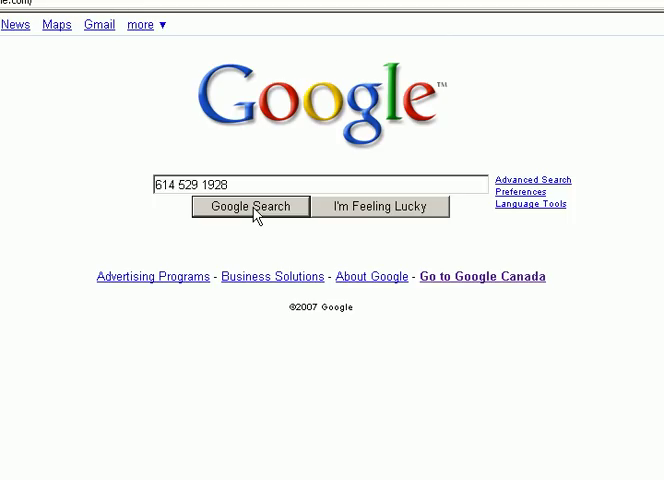
Step: Run the web search for the number and look through the roughly 1,930,000 results
click(248, 206)
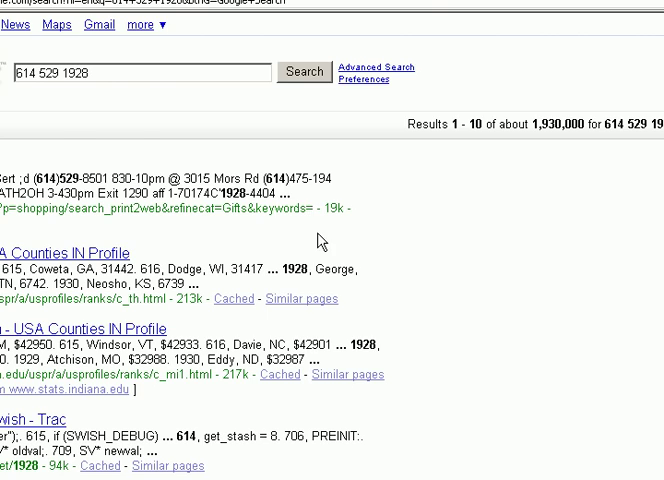
scroll(down, 3)
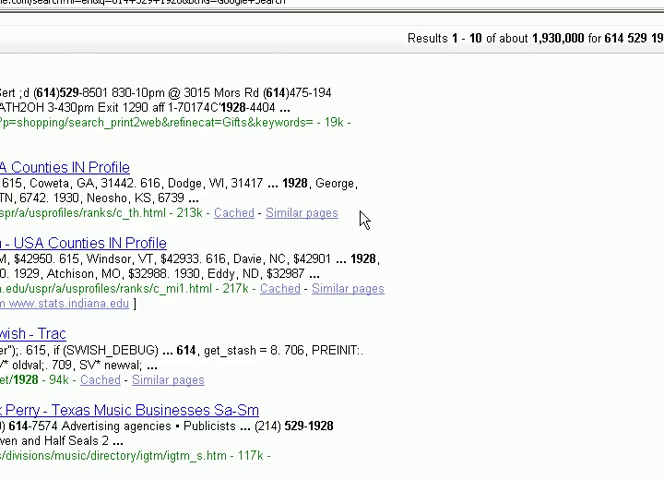
scroll(down, 3)
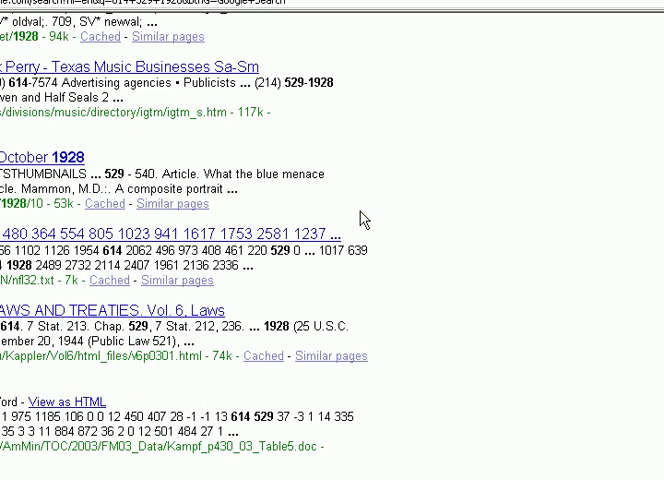
scroll(down, 3)
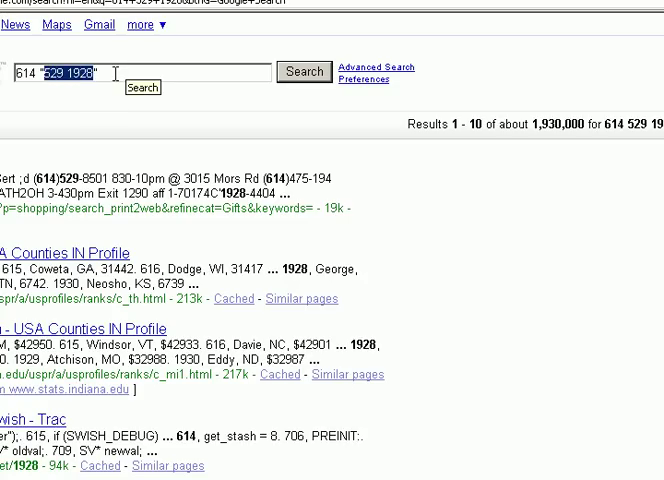
mouse_move(90, 84)
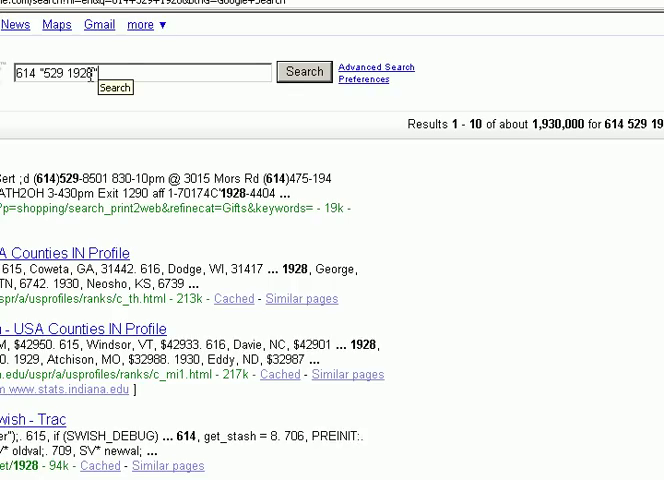
Step: Search for 614 with the exact phrase "529 1928" quoted and review the ~125 results
double_click(64, 72)
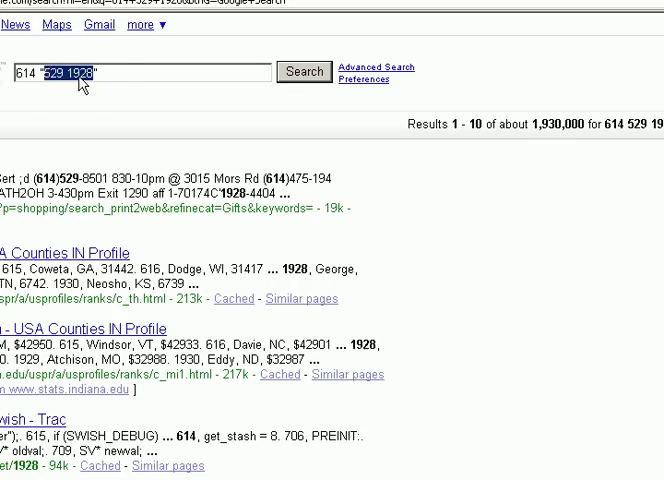
click(100, 72)
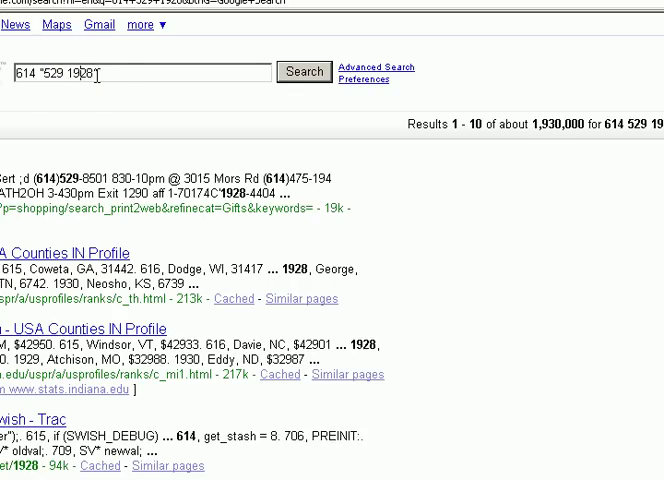
mouse_move(306, 82)
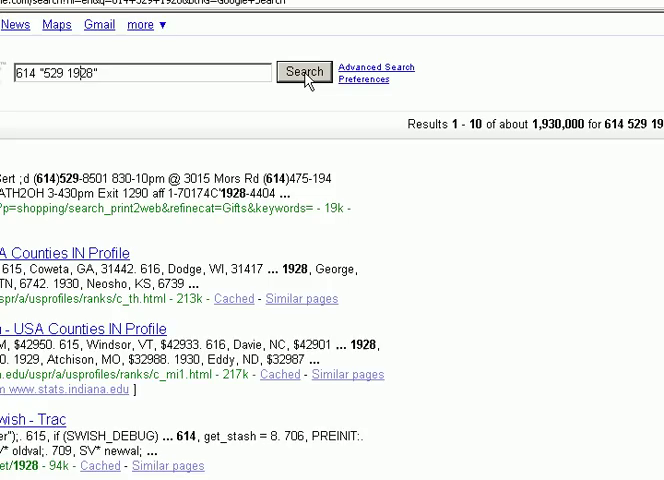
click(304, 72)
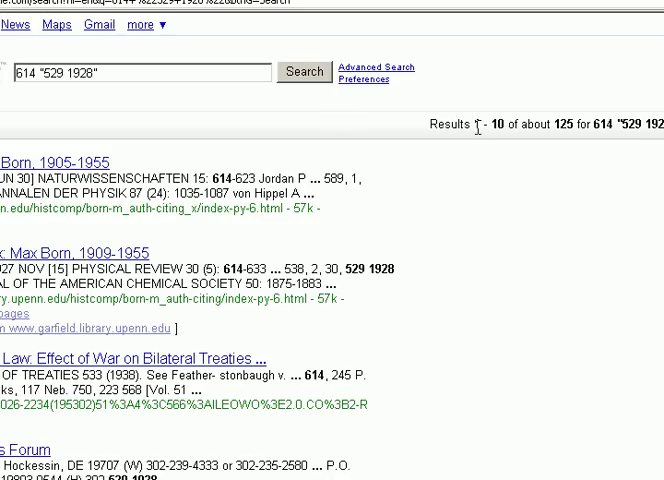
mouse_move(590, 114)
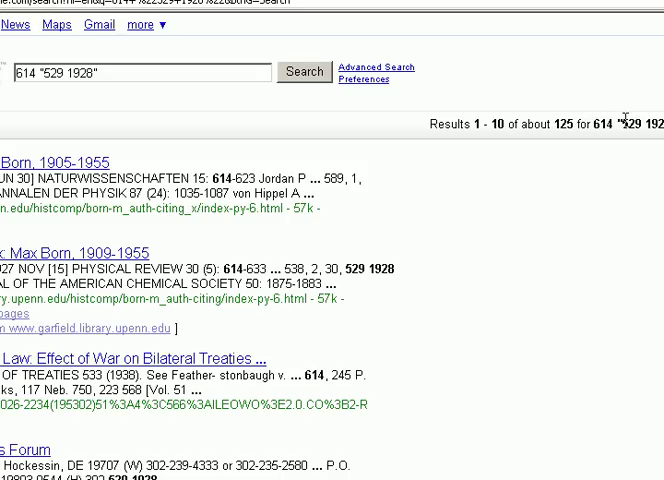
mouse_move(374, 180)
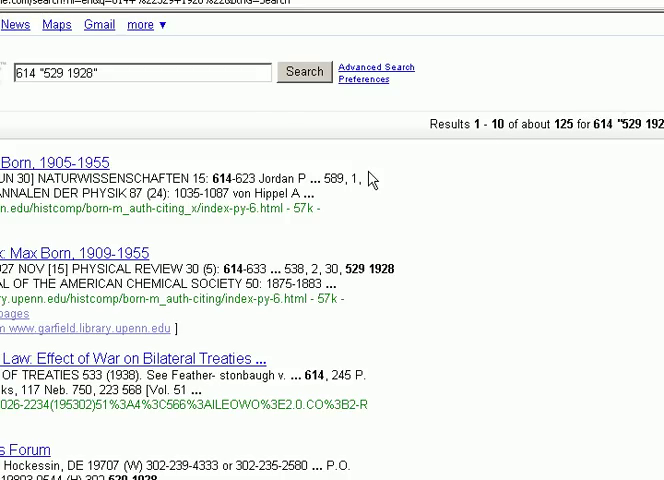
scroll(down, 3)
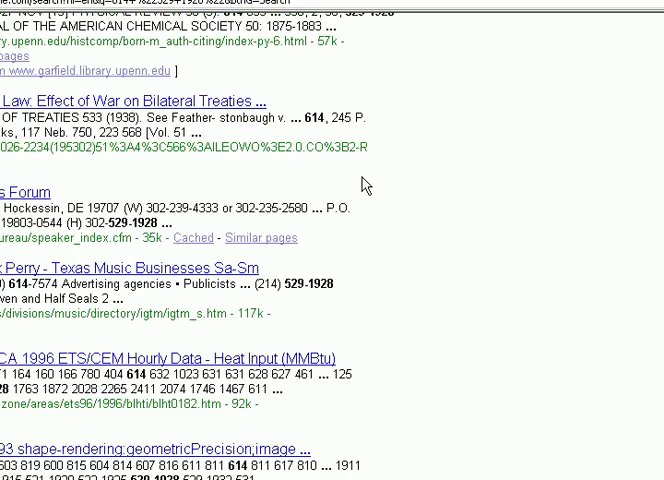
mouse_move(420, 194)
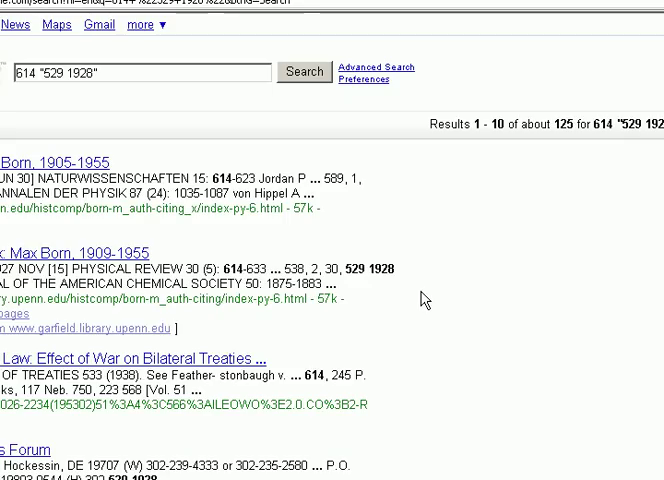
mouse_move(494, 260)
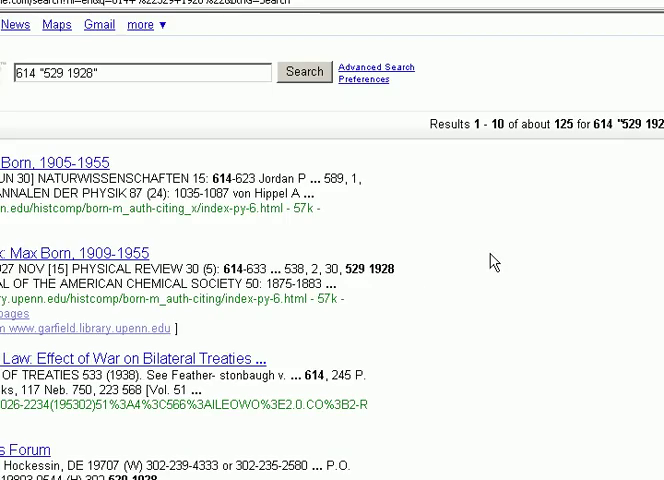
mouse_move(526, 264)
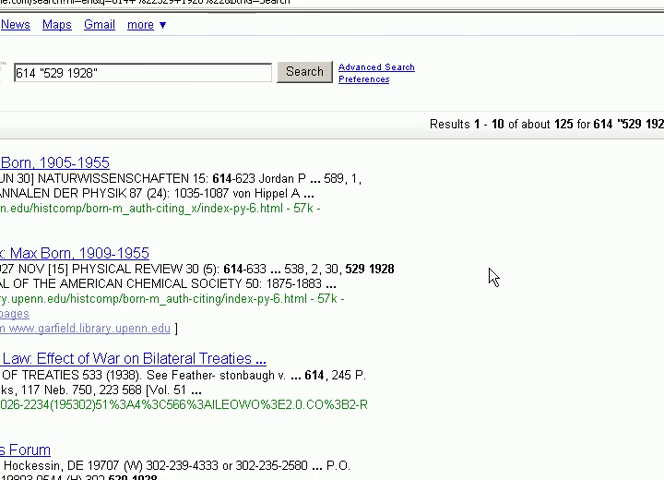
scroll(down, 3)
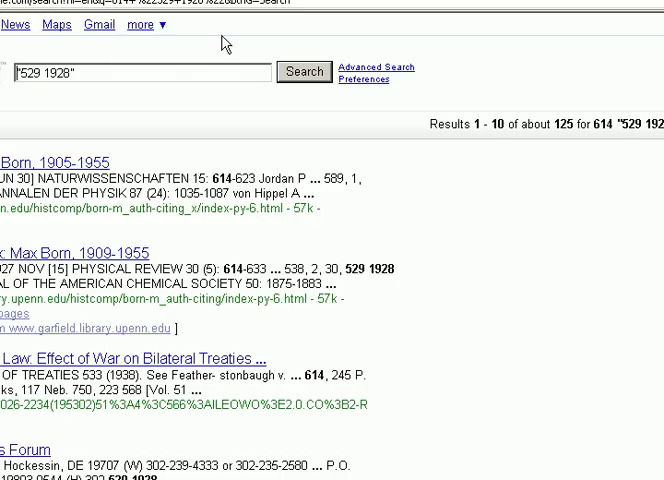
text(Ohio)
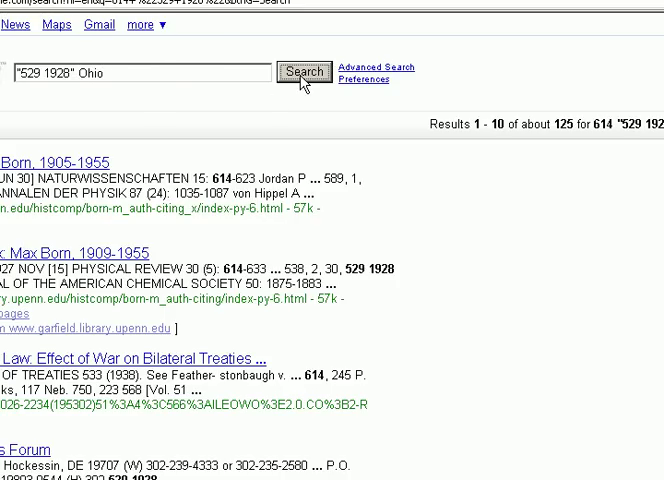
click(304, 72)
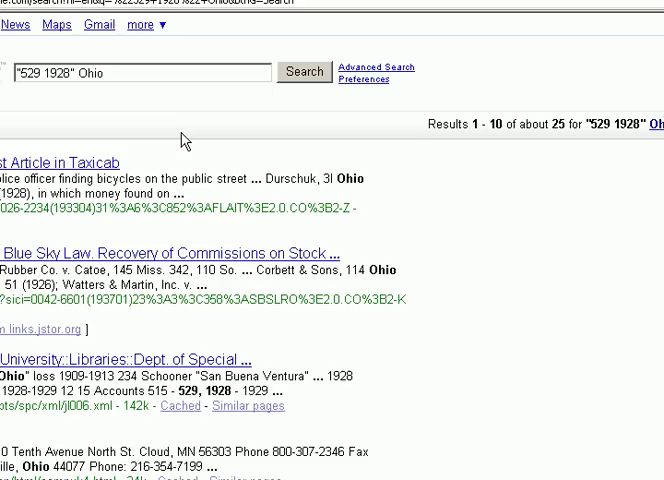
mouse_move(162, 104)
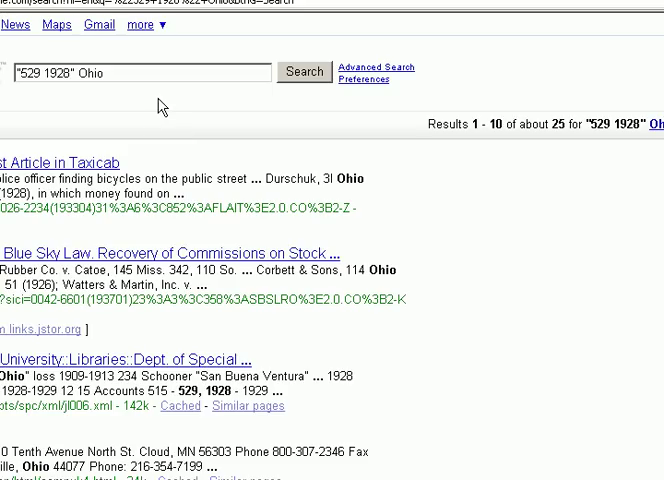
mouse_move(148, 72)
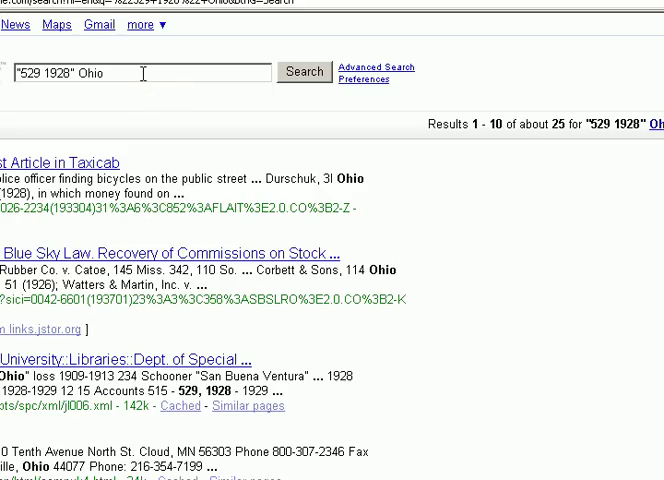
Step: Replace Ohio with Columbus in the "529 1928" query and review the 10 results
double_click(96, 72)
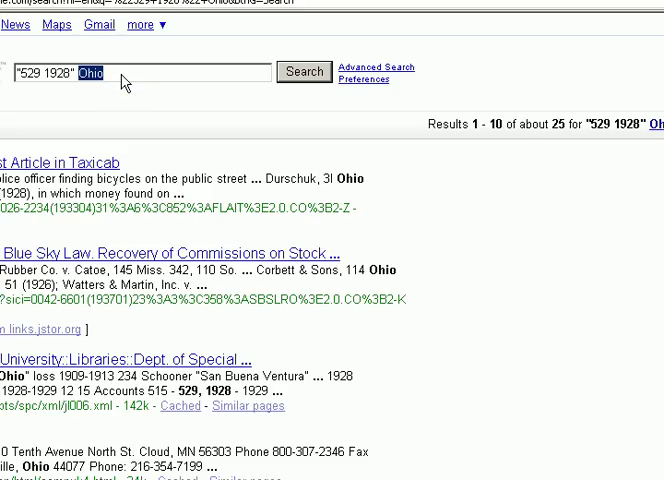
text(Columbus)
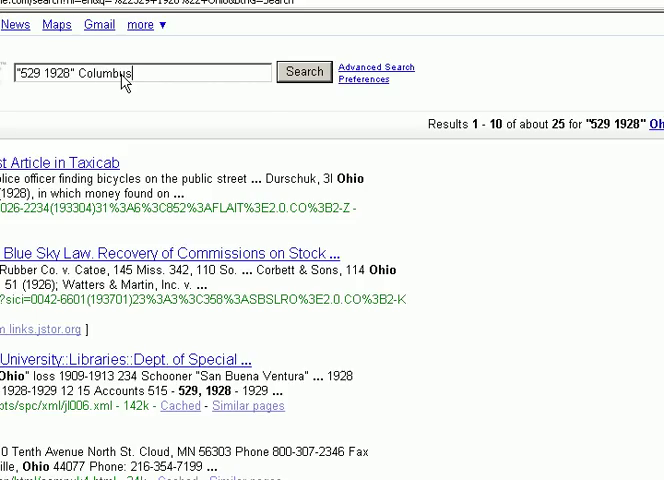
click(304, 72)
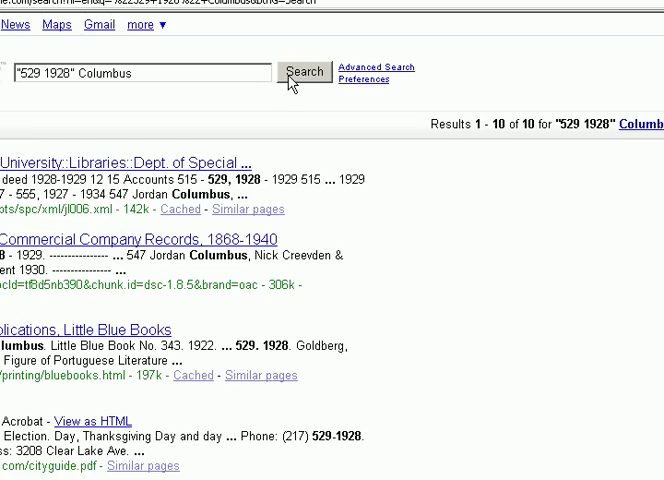
mouse_move(332, 160)
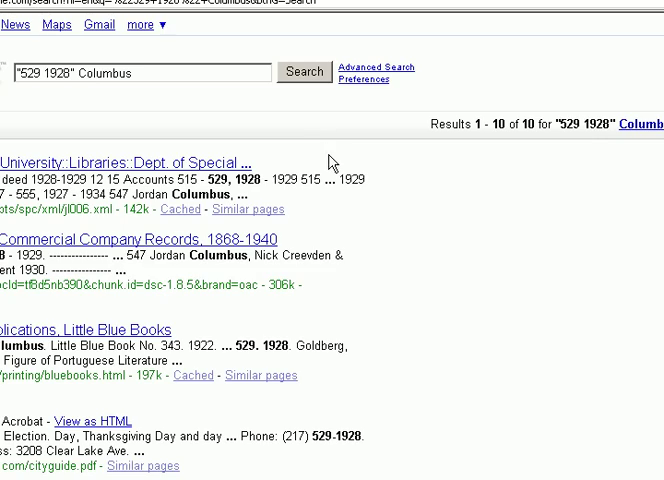
scroll(down, 3)
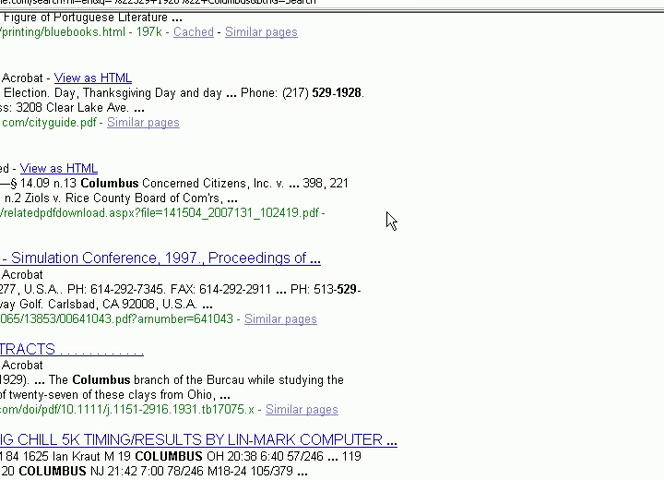
scroll(down, 3)
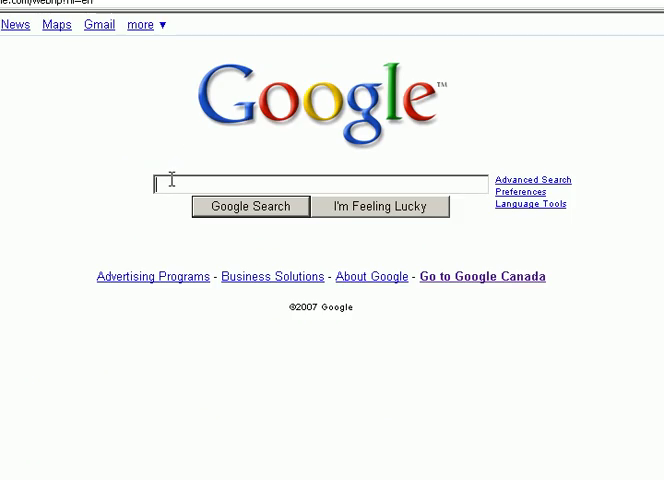
mouse_move(88, 198)
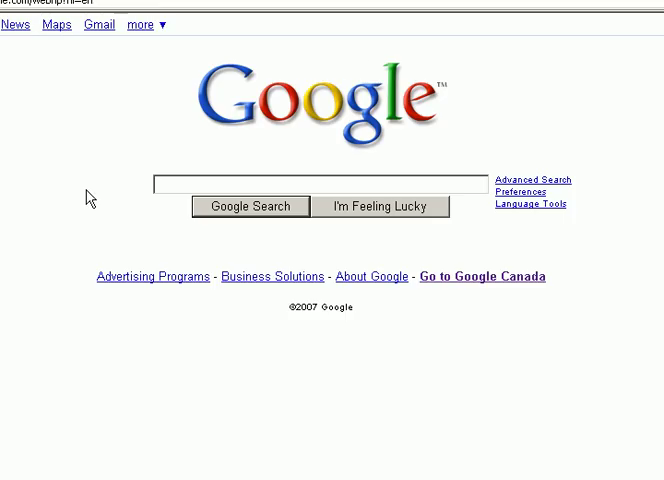
mouse_move(110, 194)
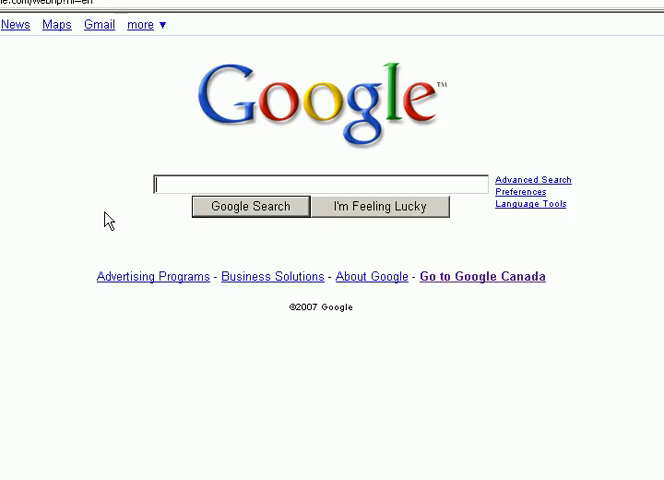
Step: Fill the home-page search box with the earlier 614 "529 1928" query from the suggestions
text(614)
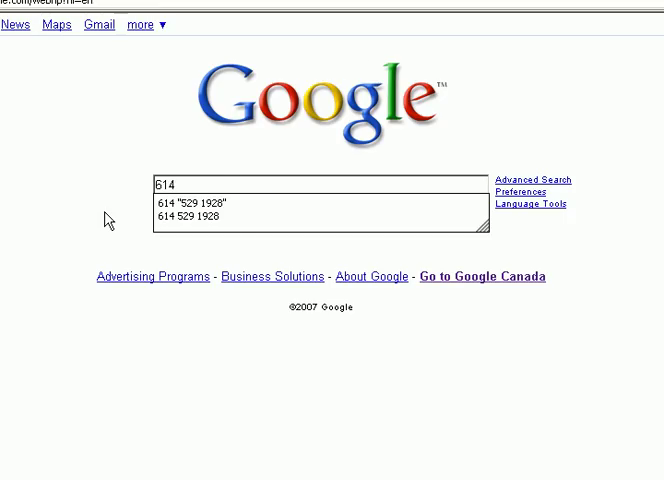
click(210, 204)
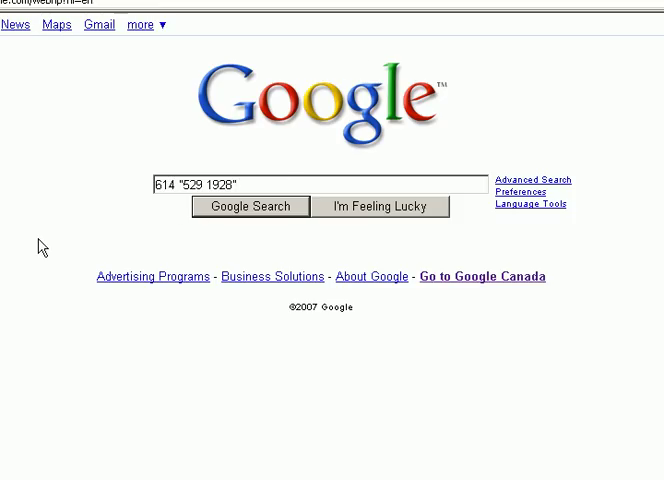
mouse_move(64, 232)
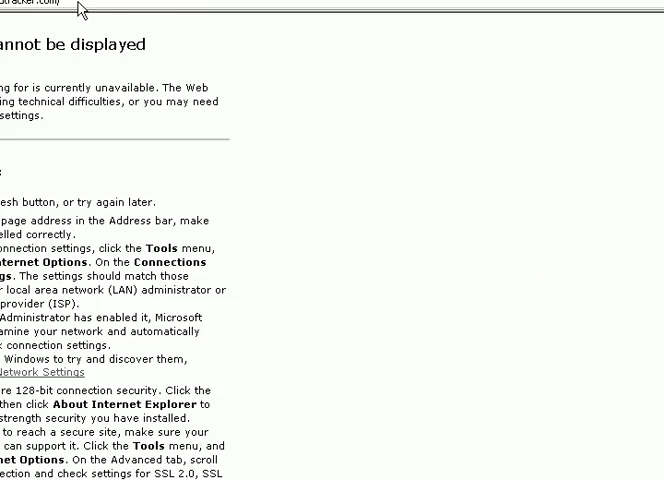
mouse_move(284, 20)
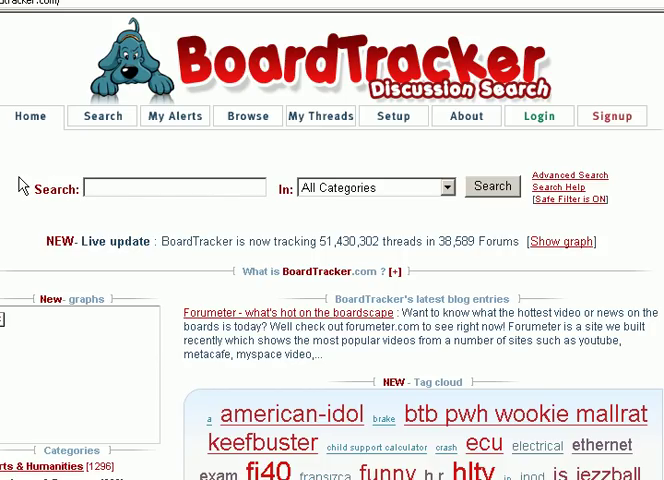
mouse_move(176, 116)
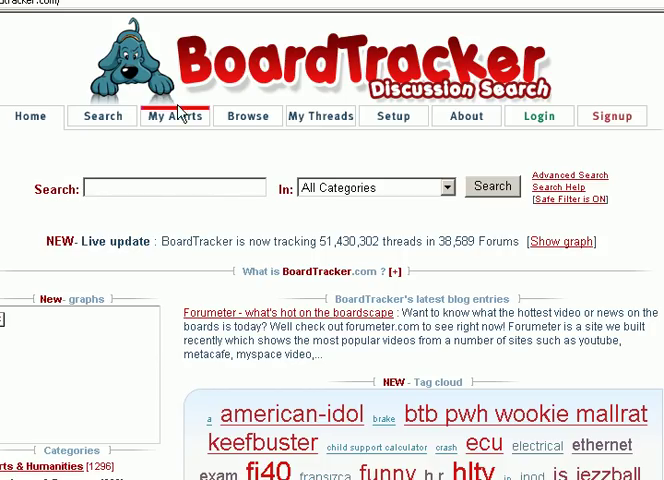
mouse_move(330, 84)
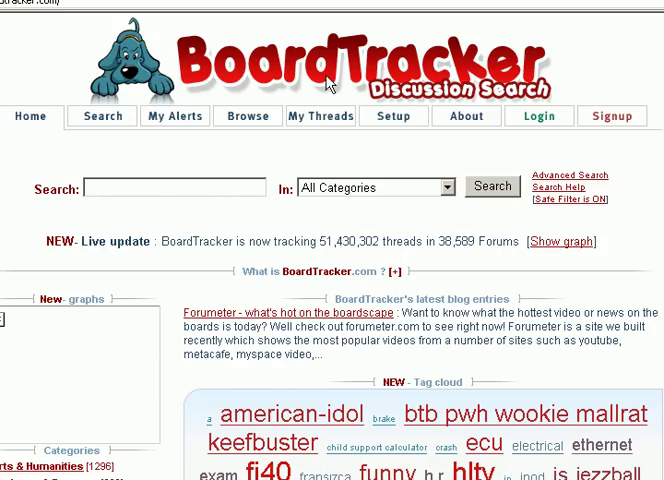
mouse_move(224, 264)
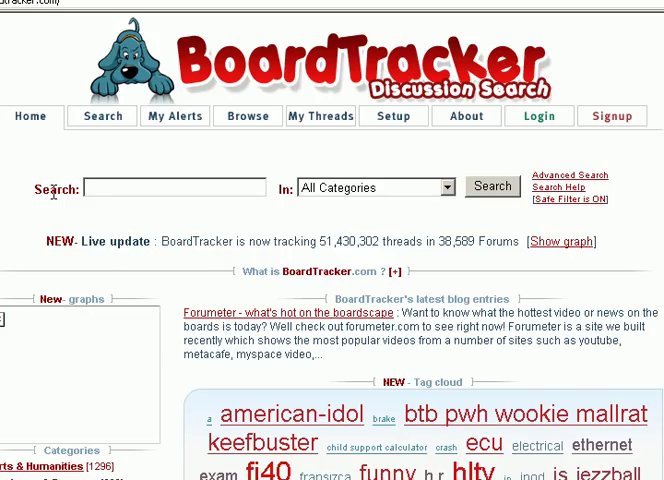
mouse_move(456, 232)
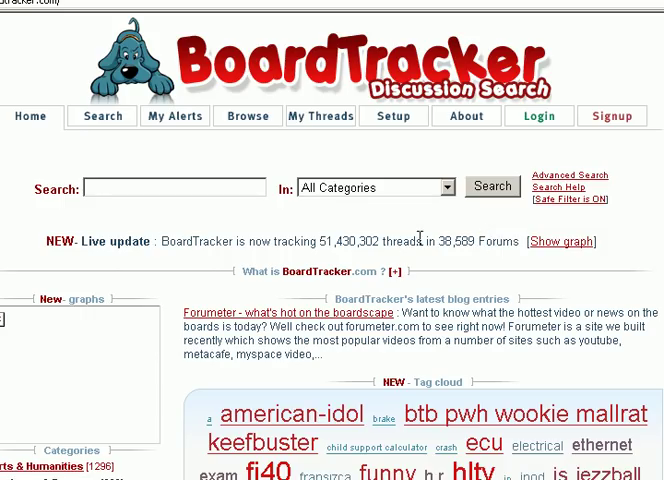
Step: Focus the BoardTracker discussion search box ready for a forum query
double_click(348, 240)
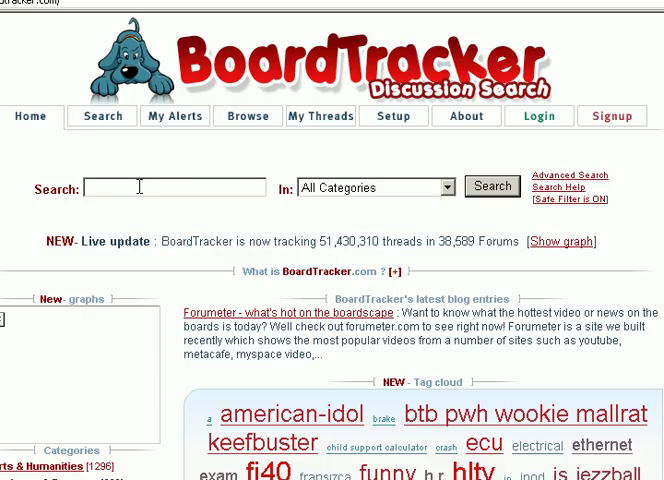
text(61)
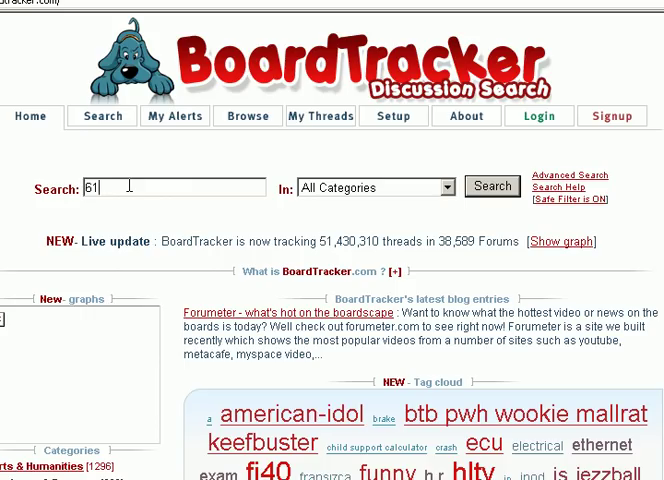
text(14-5)
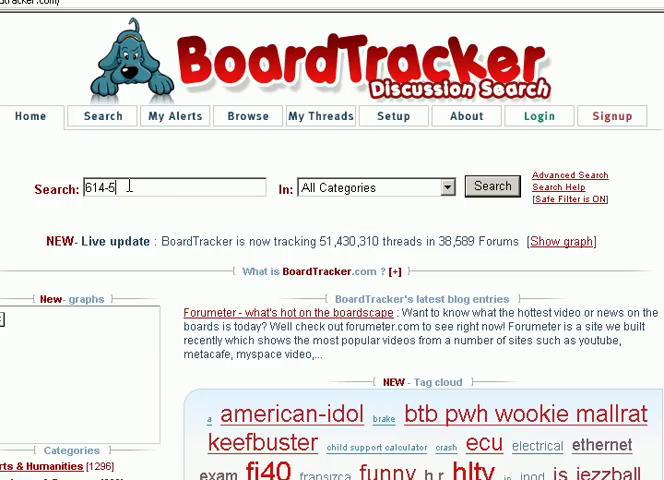
text(29-1928)
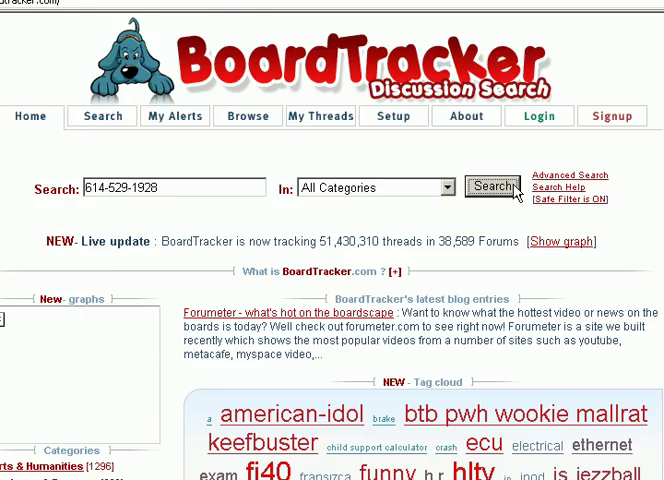
click(492, 188)
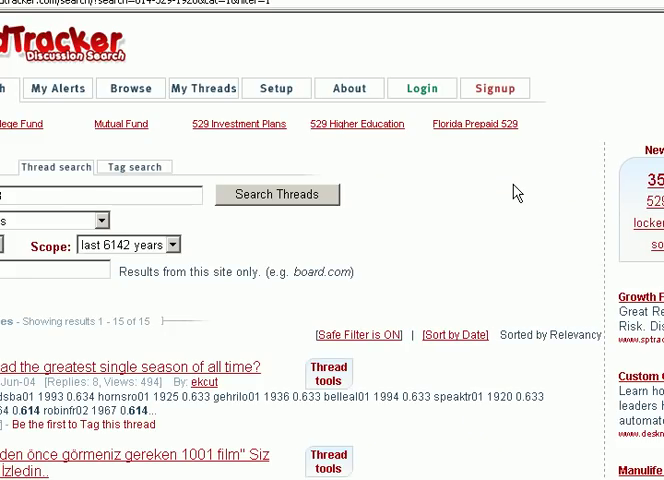
Step: Look through the ~15 matching forum thread results and return to the top
scroll(down, 3)
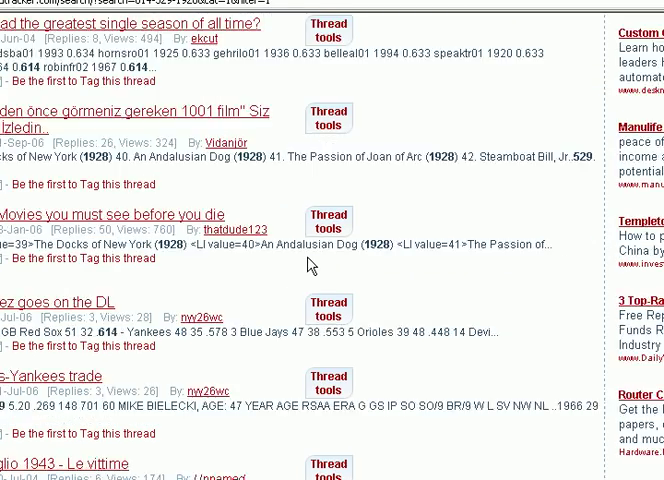
scroll(down, 3)
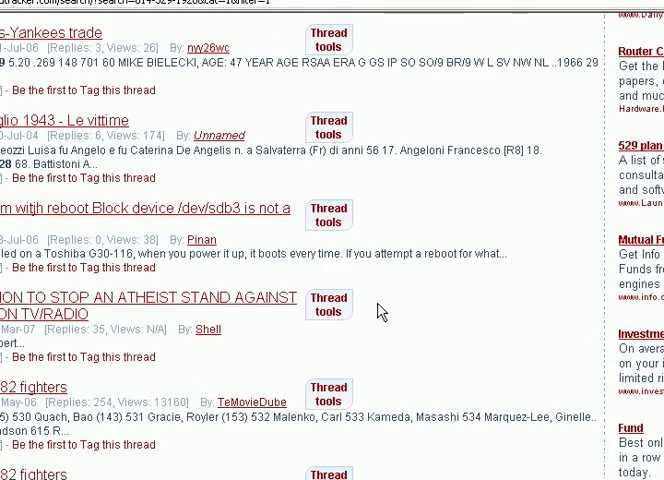
scroll(down, 3)
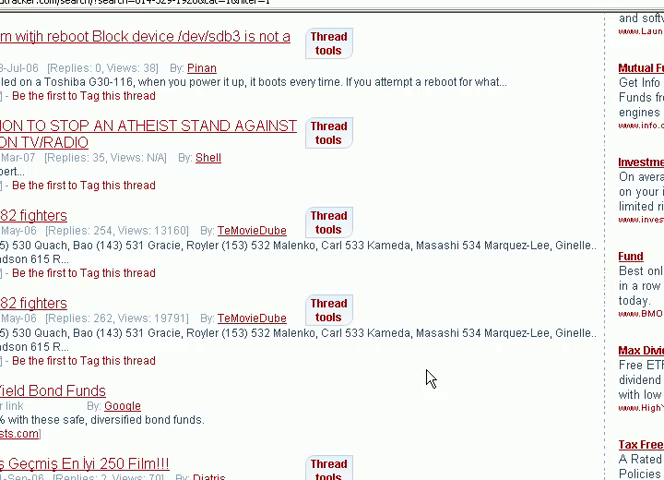
scroll(down, 3)
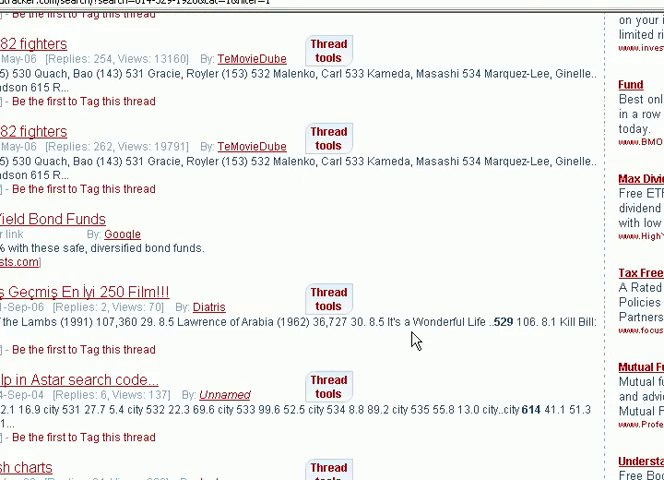
scroll(up, 3)
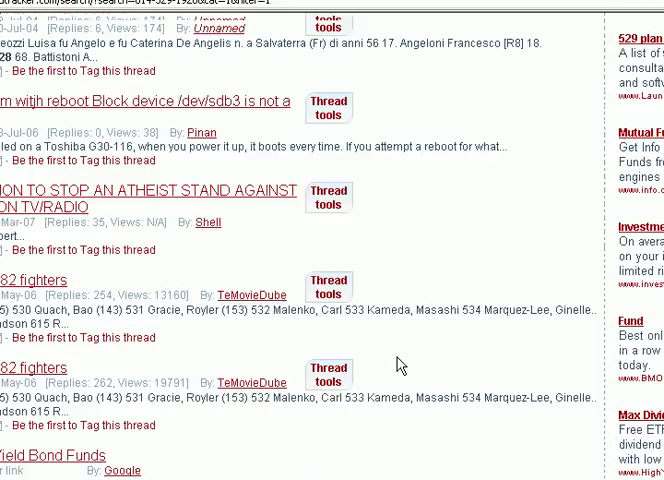
scroll(up, 3)
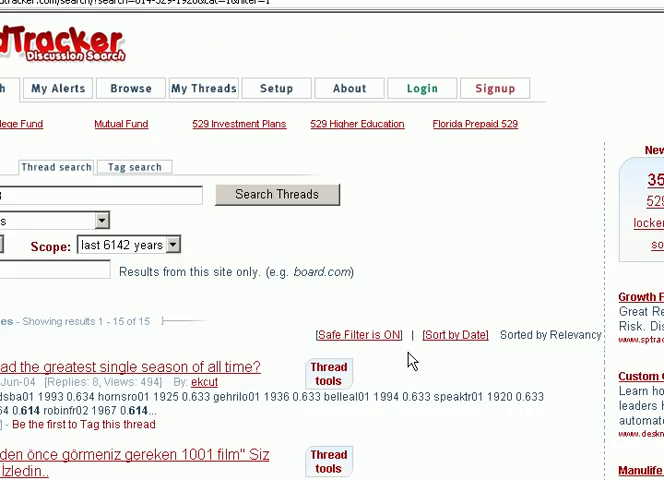
mouse_move(80, 8)
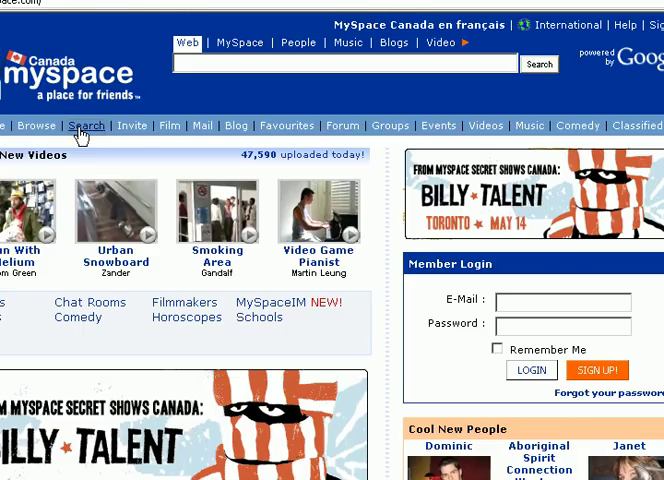
Step: Go to the MySpace Search page and focus its search field
click(88, 126)
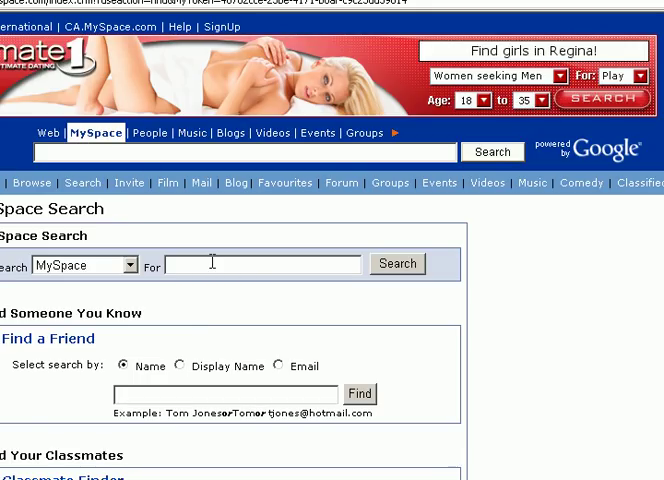
scroll(down, 3)
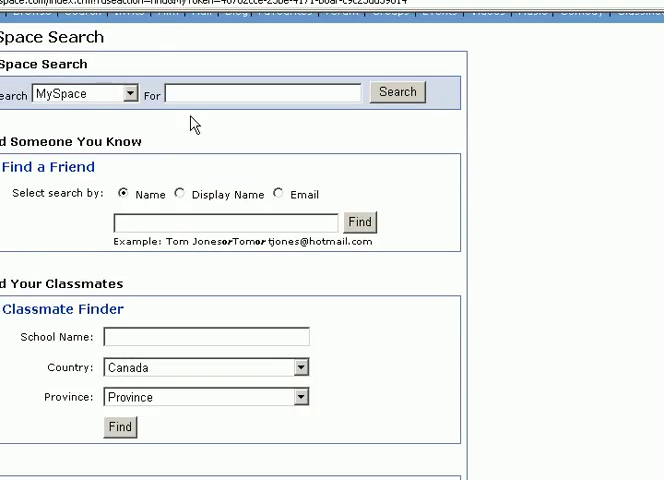
click(188, 92)
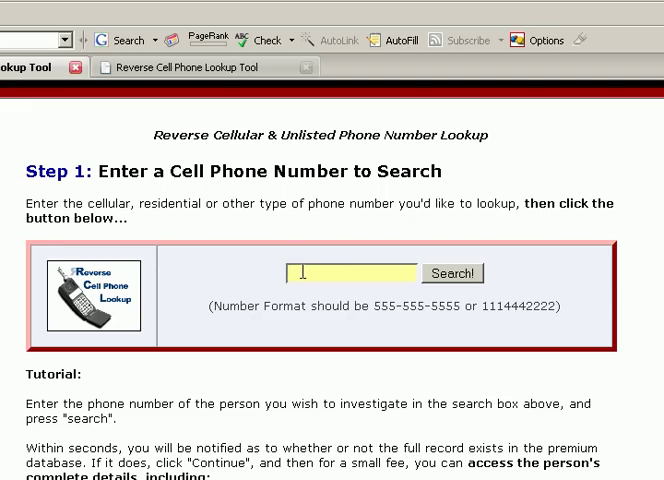
text(619)
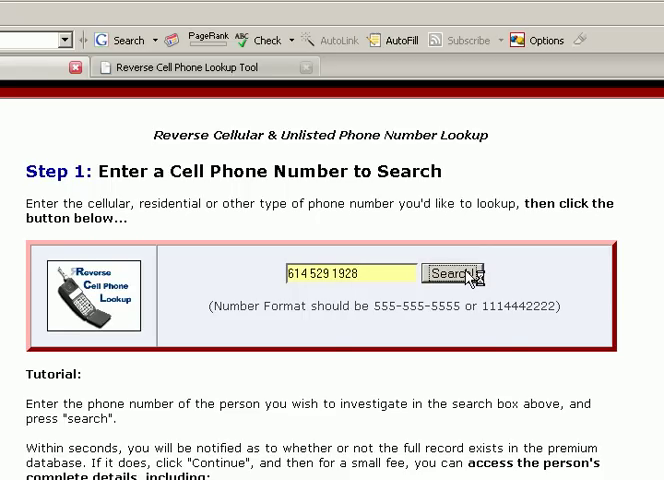
click(458, 272)
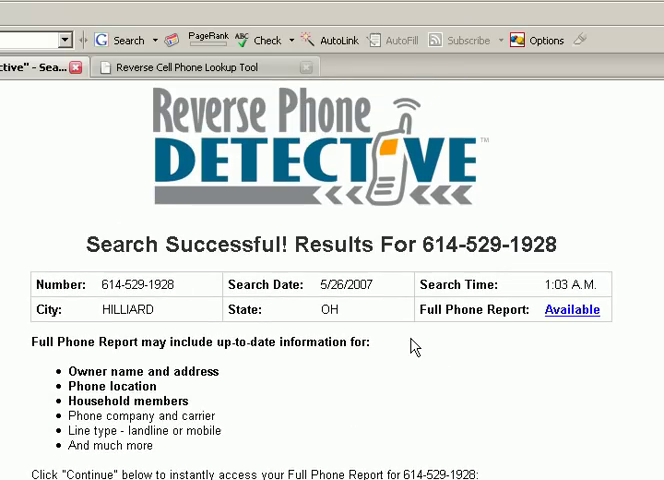
scroll(down, 3)
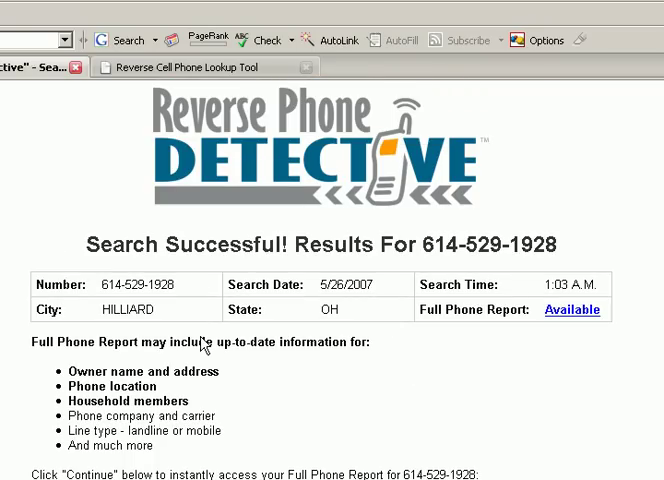
mouse_move(104, 308)
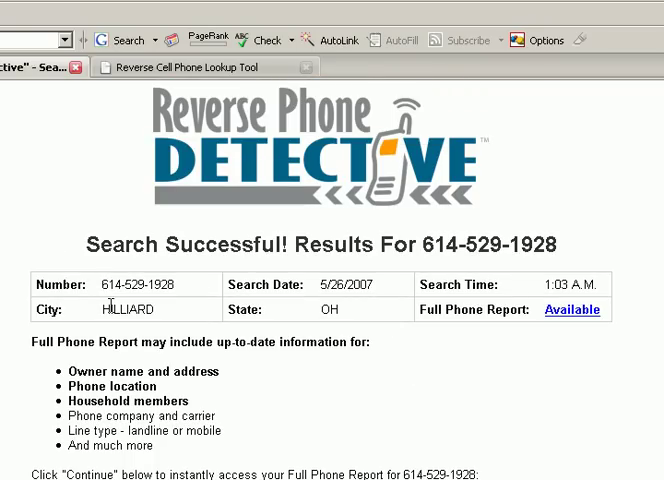
scroll(down, 3)
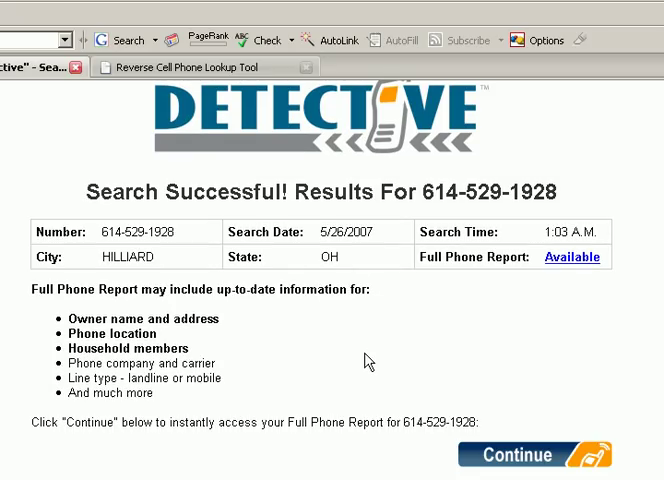
scroll(down, 3)
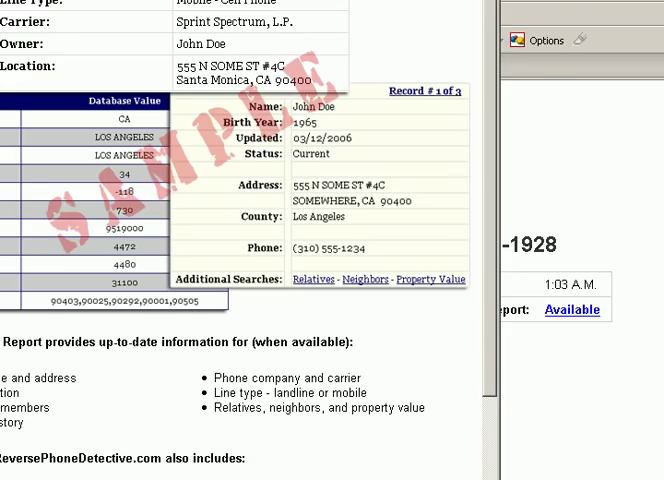
scroll(down, 3)
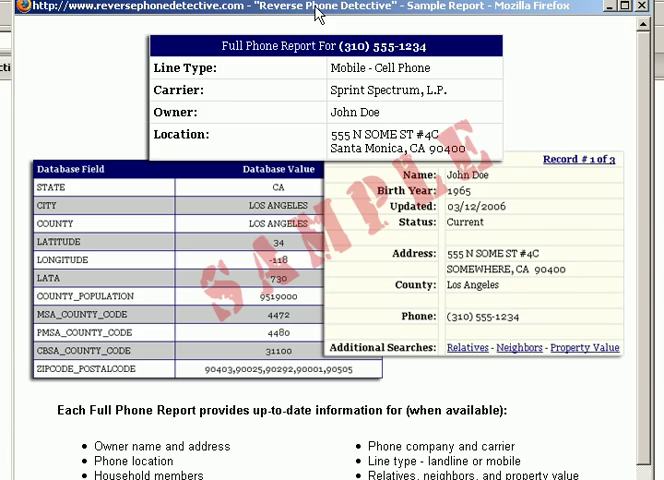
scroll(down, 3)
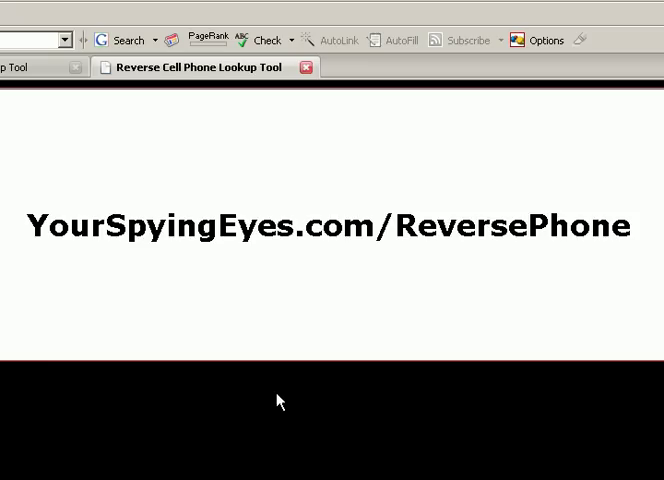
mouse_move(312, 350)
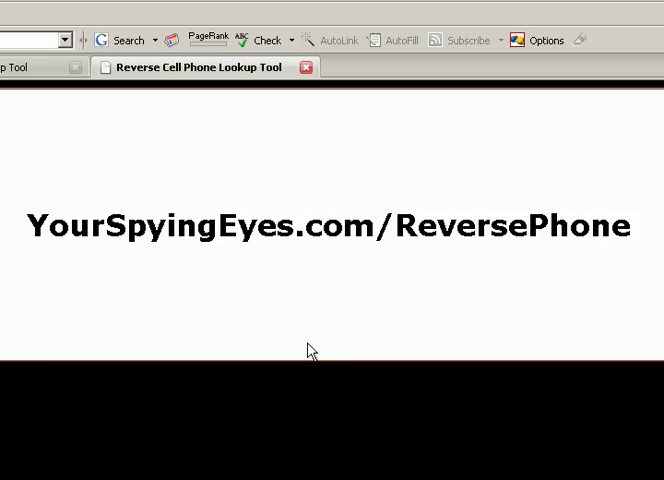